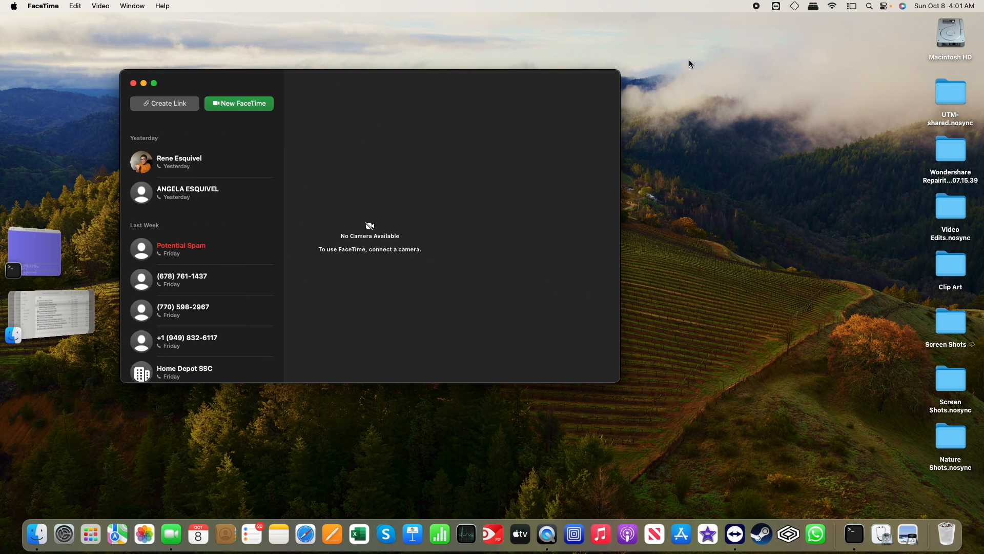
mouse_move(343, 241)
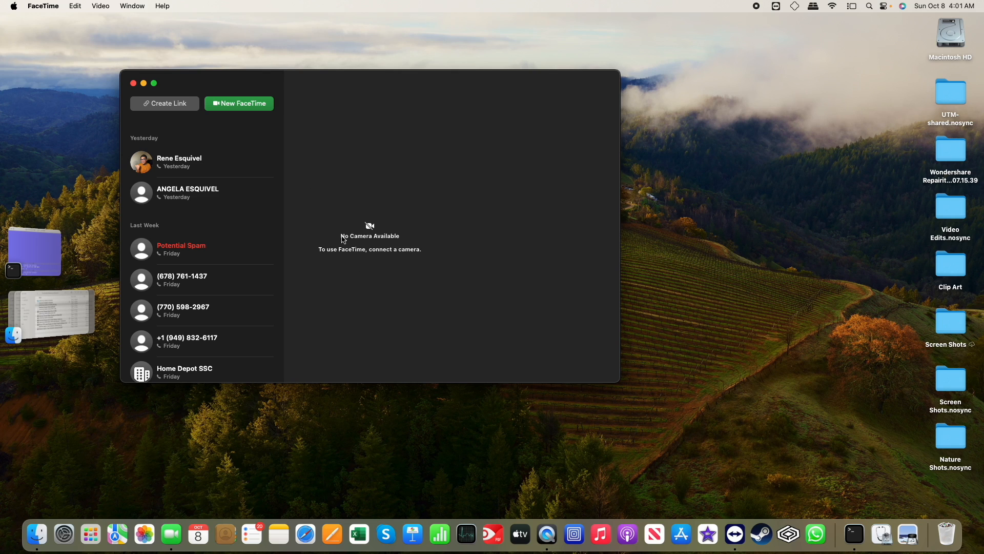
Show FaceTime's Video menu, listing HypeMic as microphone and output but no camera
left_click(100, 6)
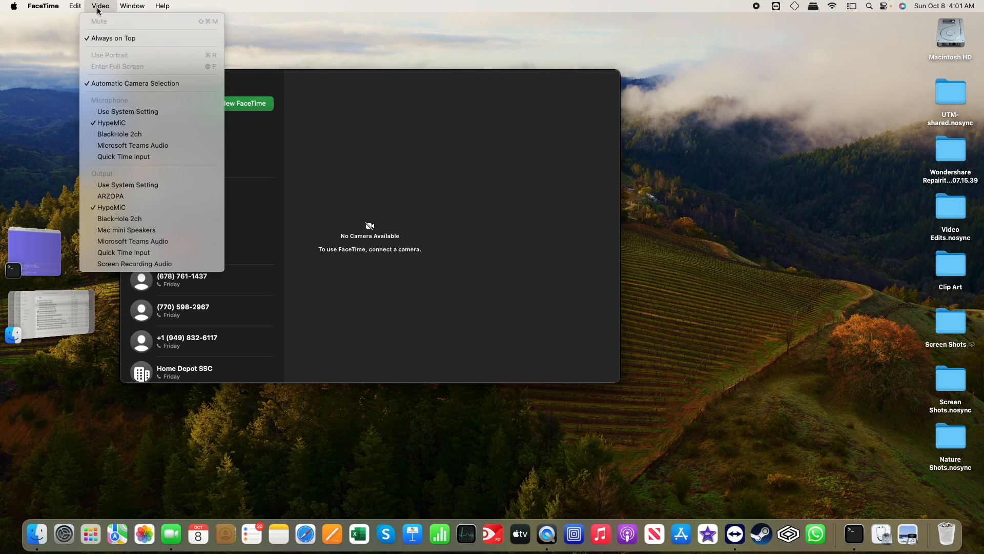
mouse_move(149, 56)
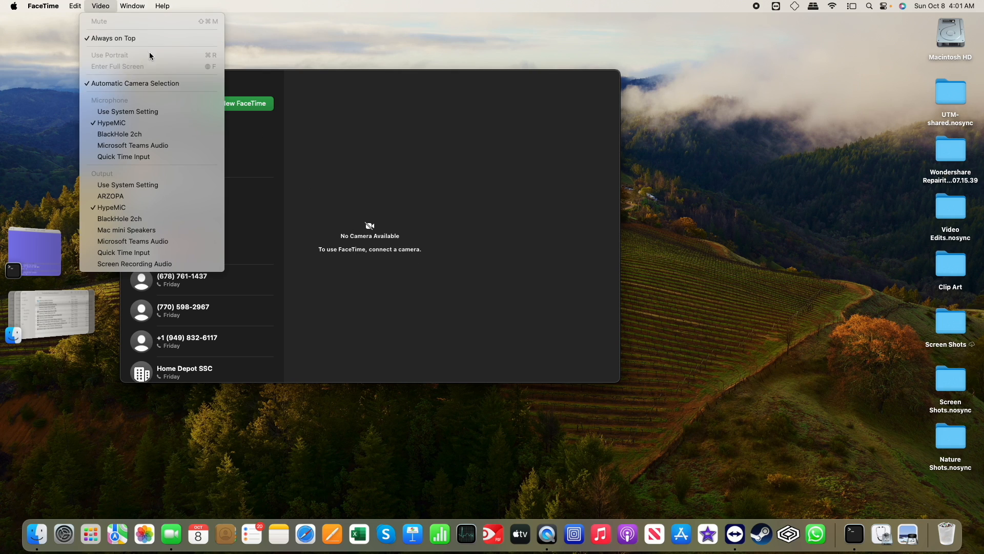
mouse_move(316, 107)
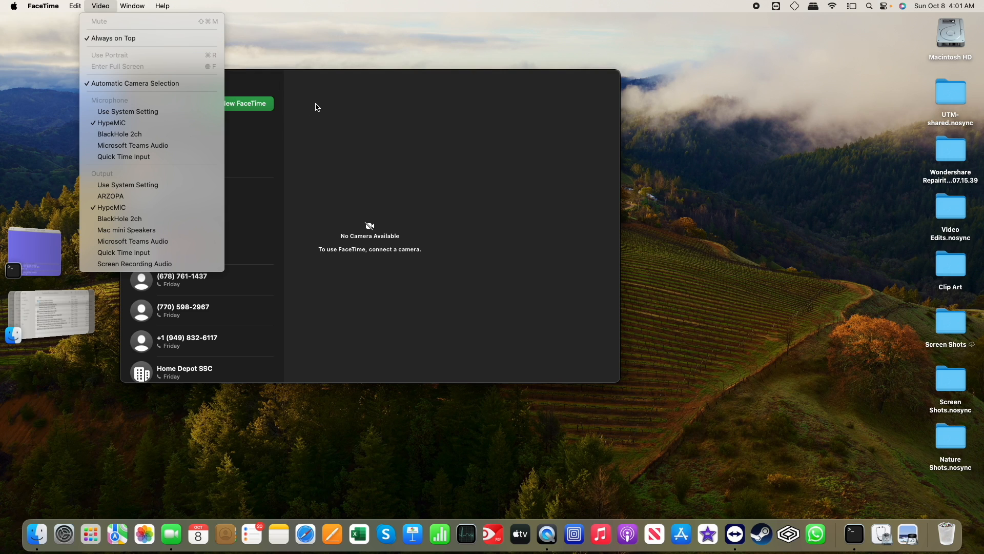
Close the Video menu so the connected USB webcam's live preview appears
left_click(315, 106)
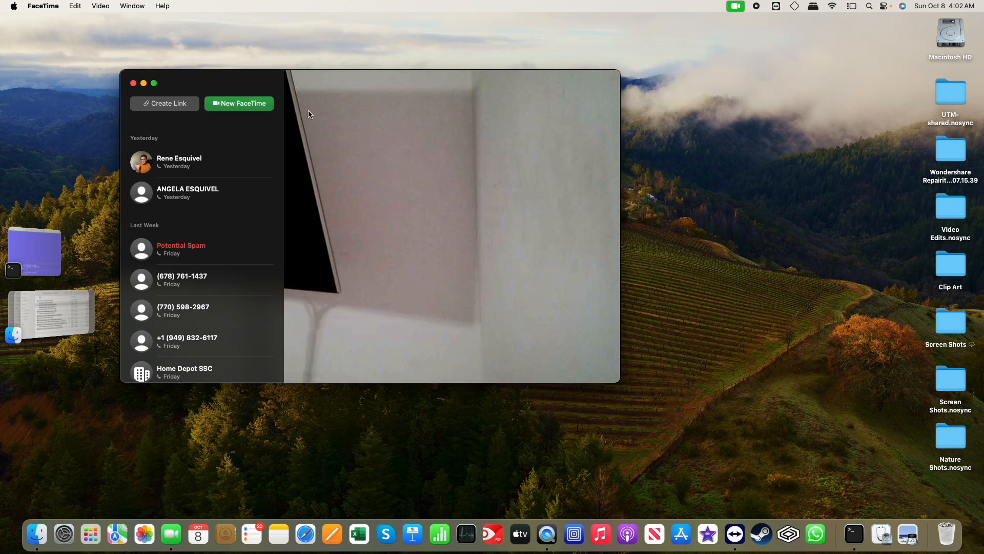
mouse_move(264, 155)
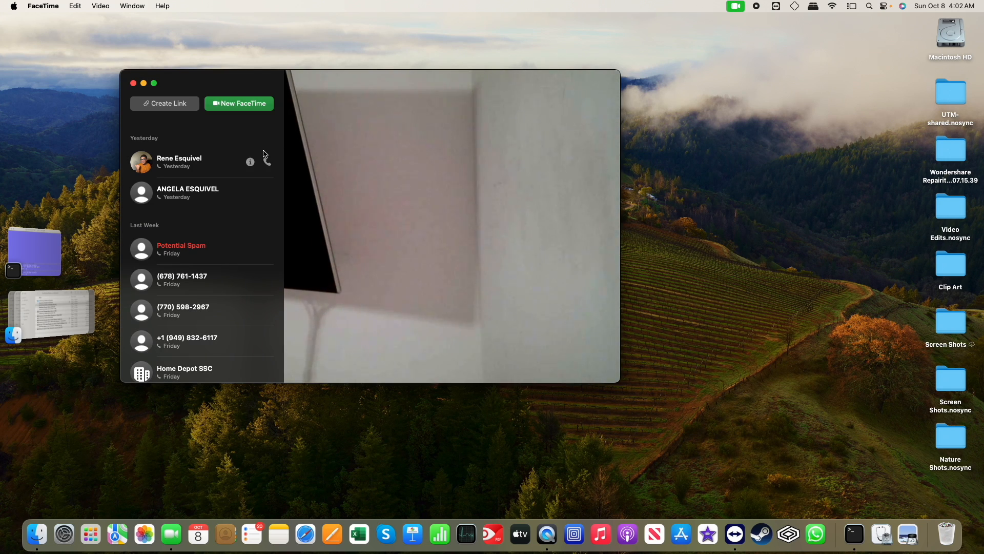
mouse_move(273, 117)
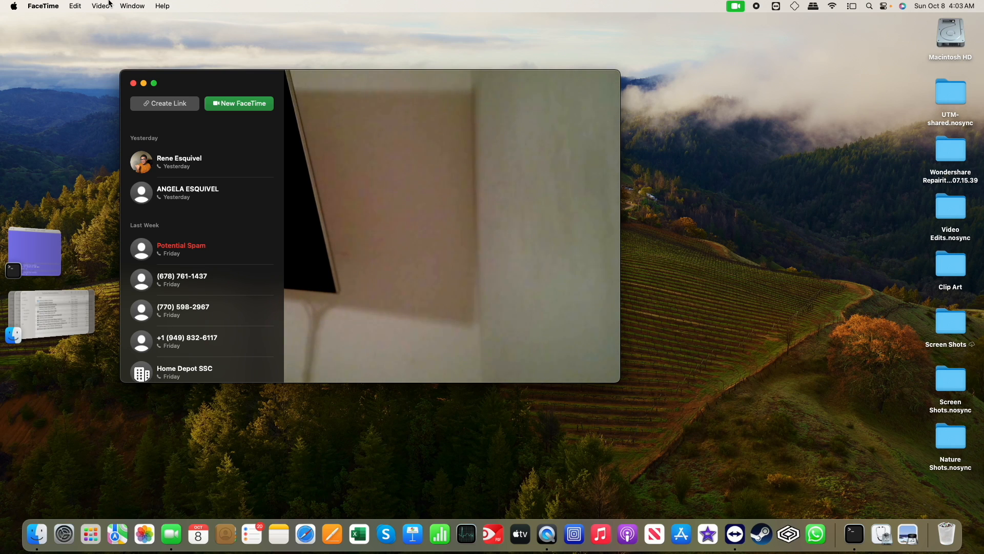
left_click(100, 5)
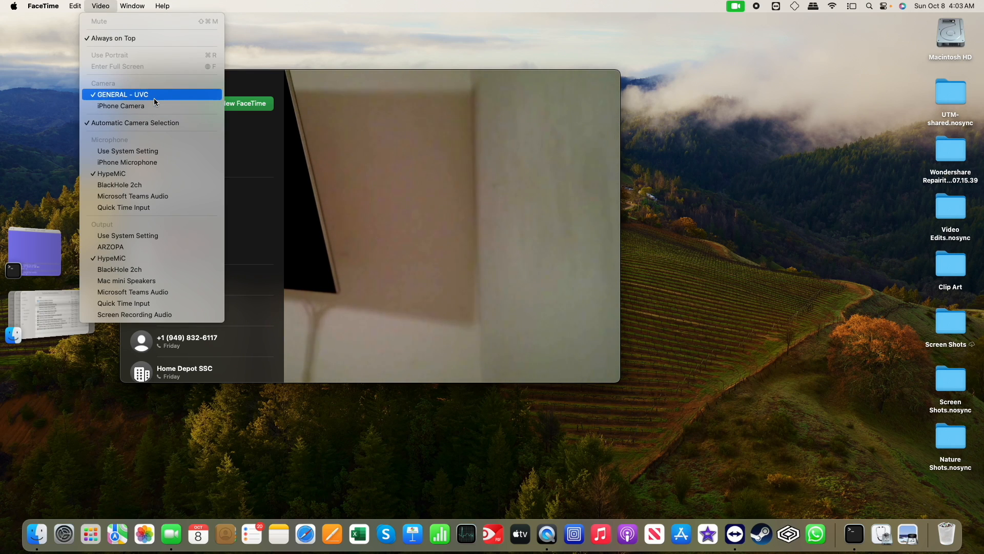
mouse_move(149, 106)
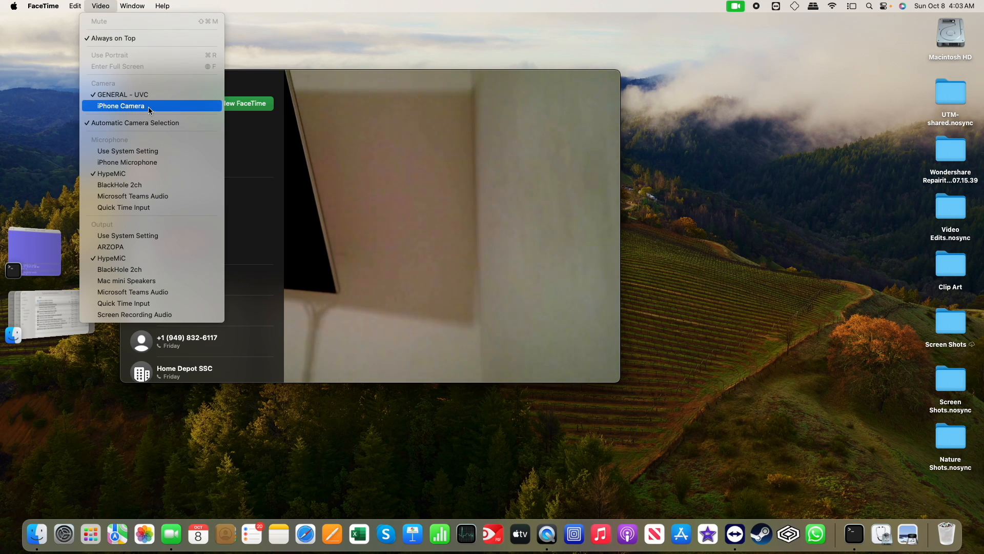
left_click(120, 106)
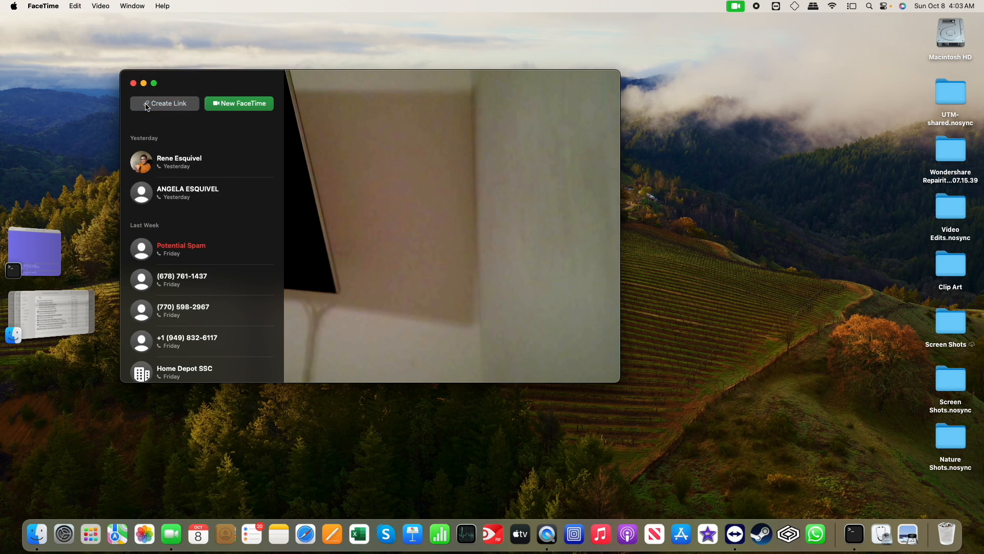